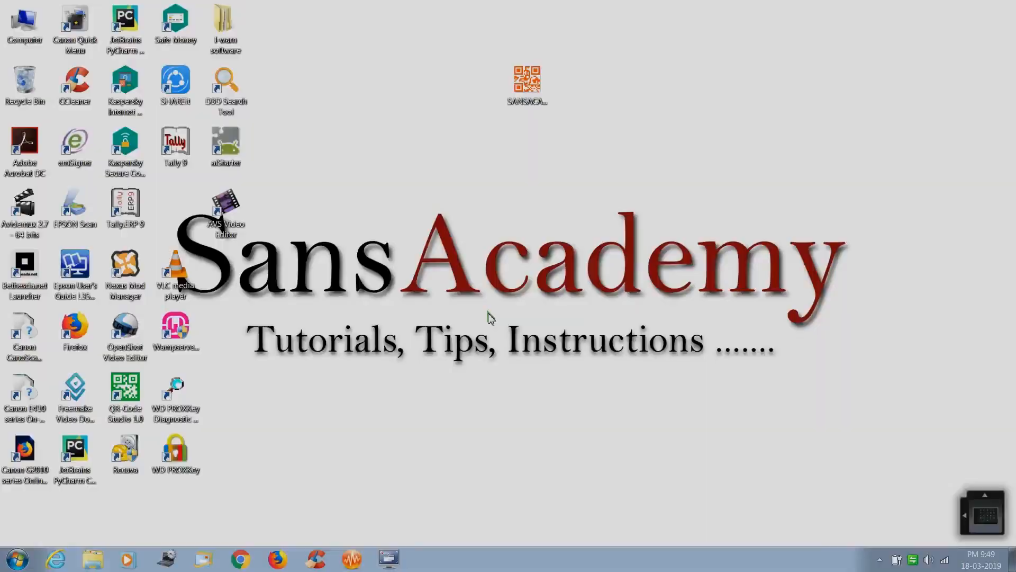
pyautogui.moveTo(264, 557)
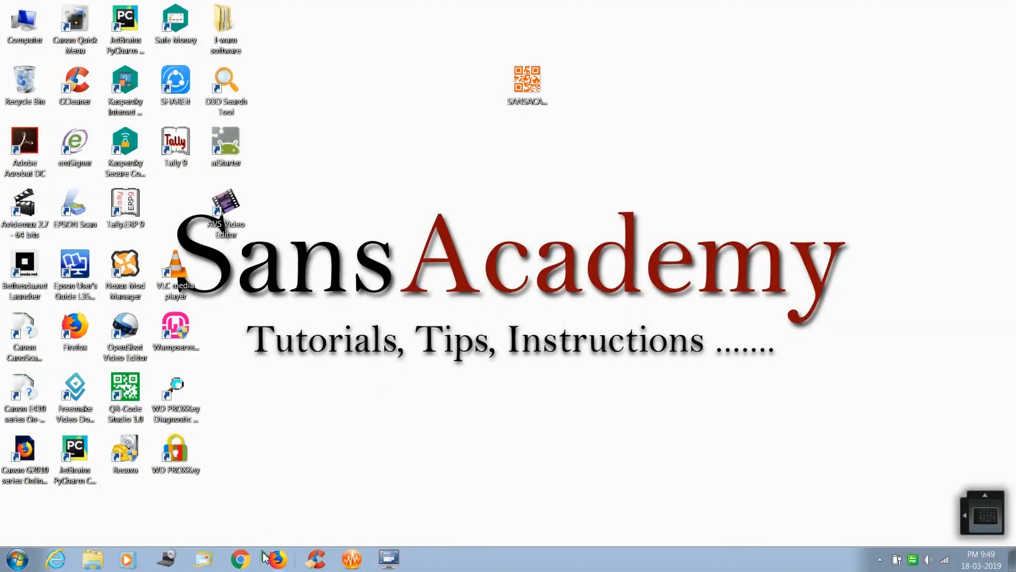
# Step: Start a new Firefox private browsing window from the taskbar icon's jump list
pyautogui.rightClick(276, 557)
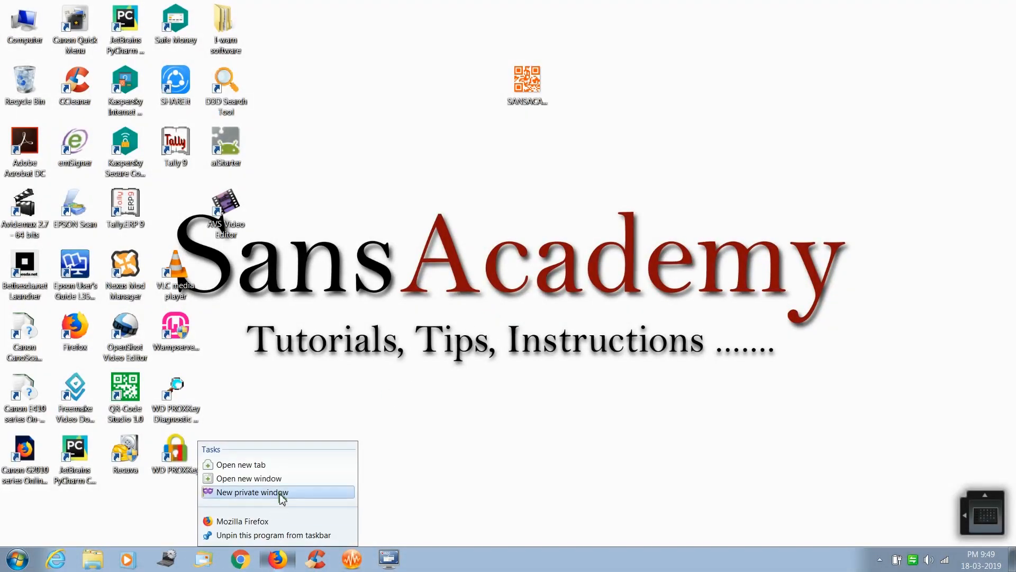
pyautogui.click(252, 492)
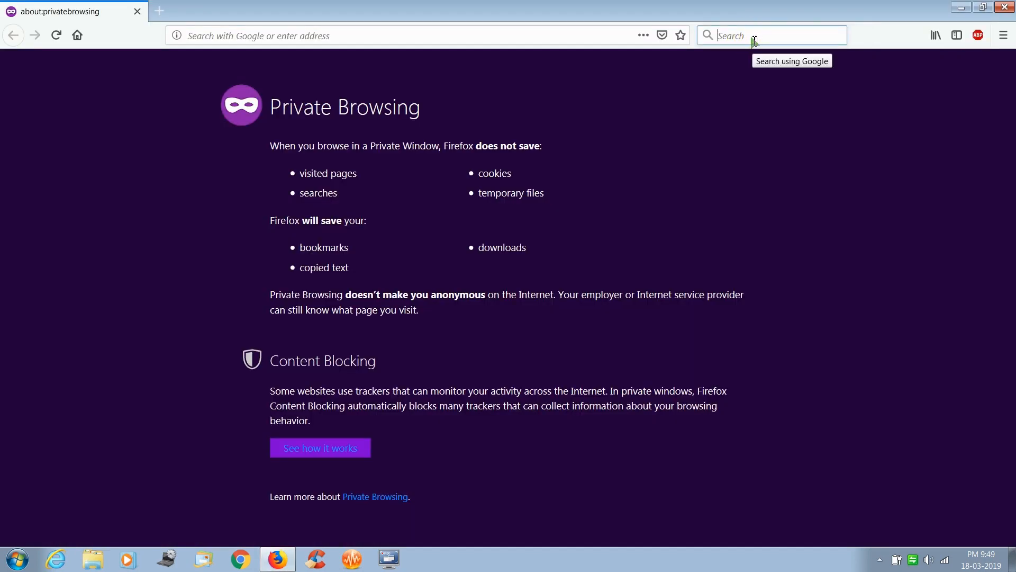
# Step: Search Google for 'audacity' from the Firefox address bar
pyautogui.write('audacity')
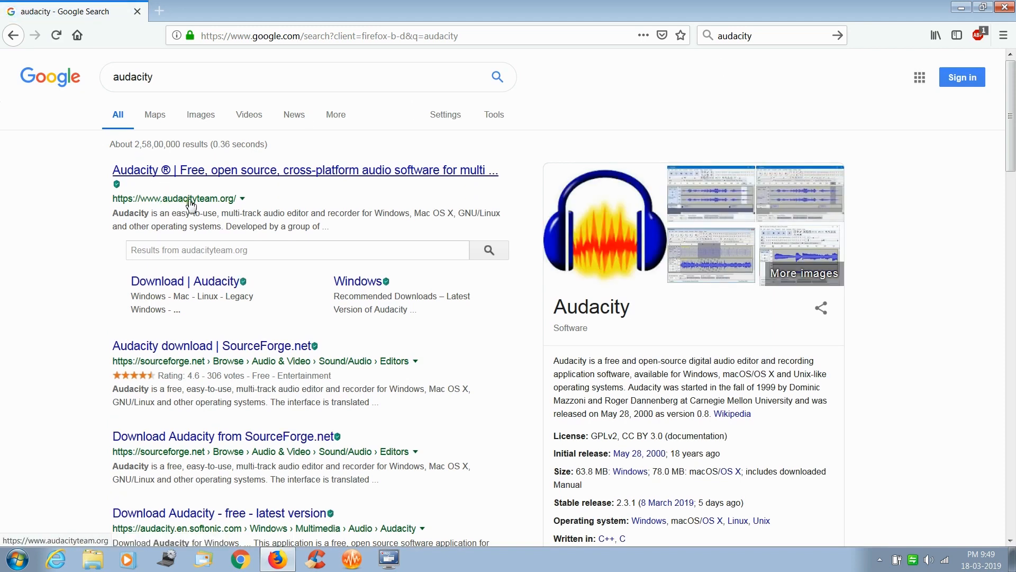
pyautogui.moveTo(227, 205)
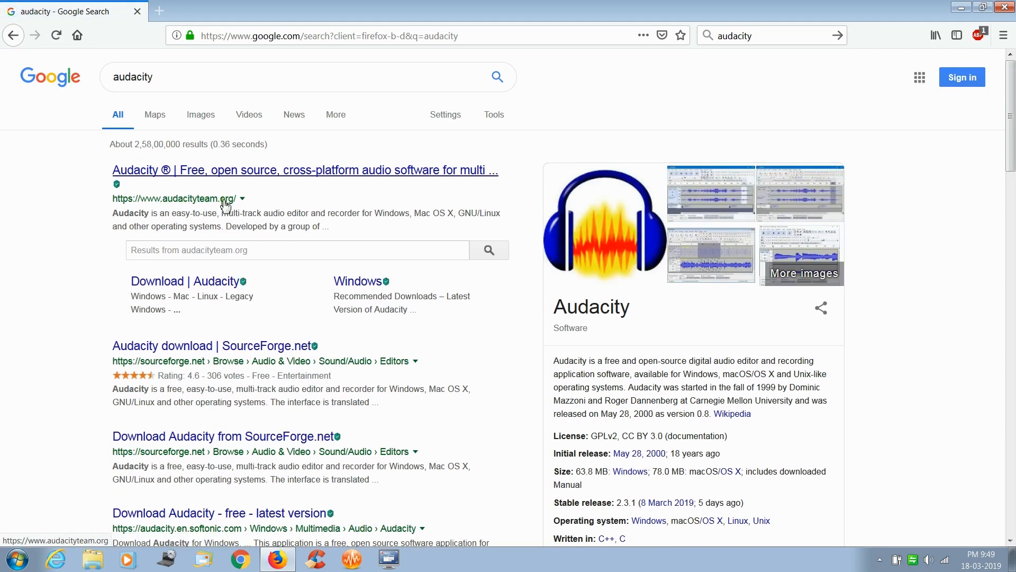
pyautogui.moveTo(292, 178)
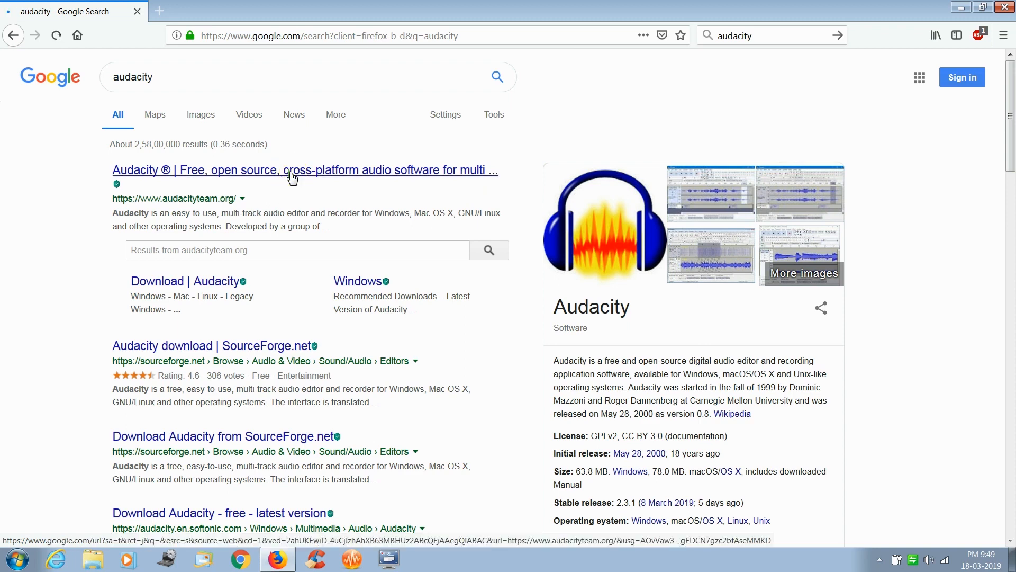
# Step: Go from the audacityteam.org result to its Download page via the DOWNLOAD menu
pyautogui.click(305, 169)
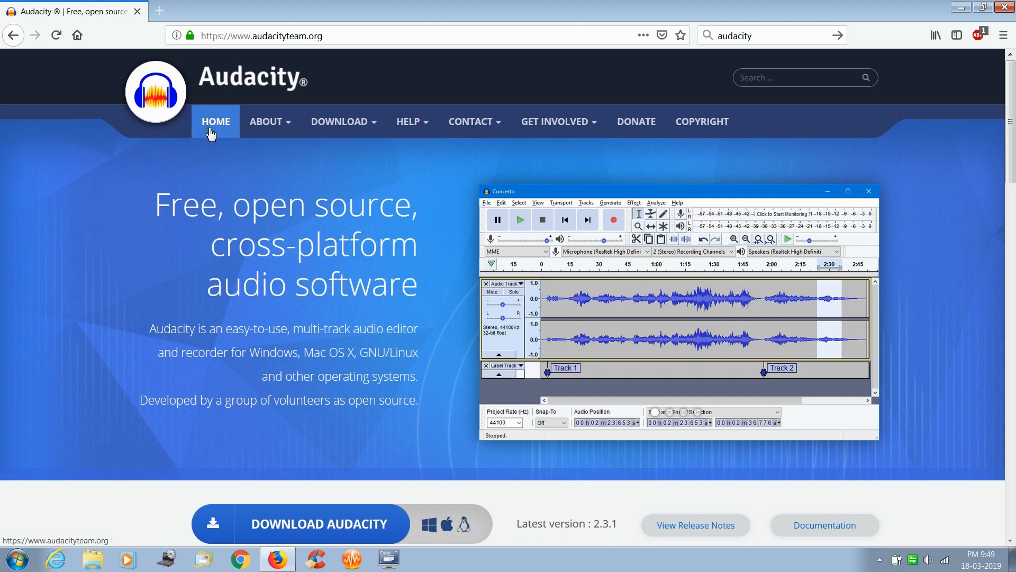
pyautogui.click(343, 121)
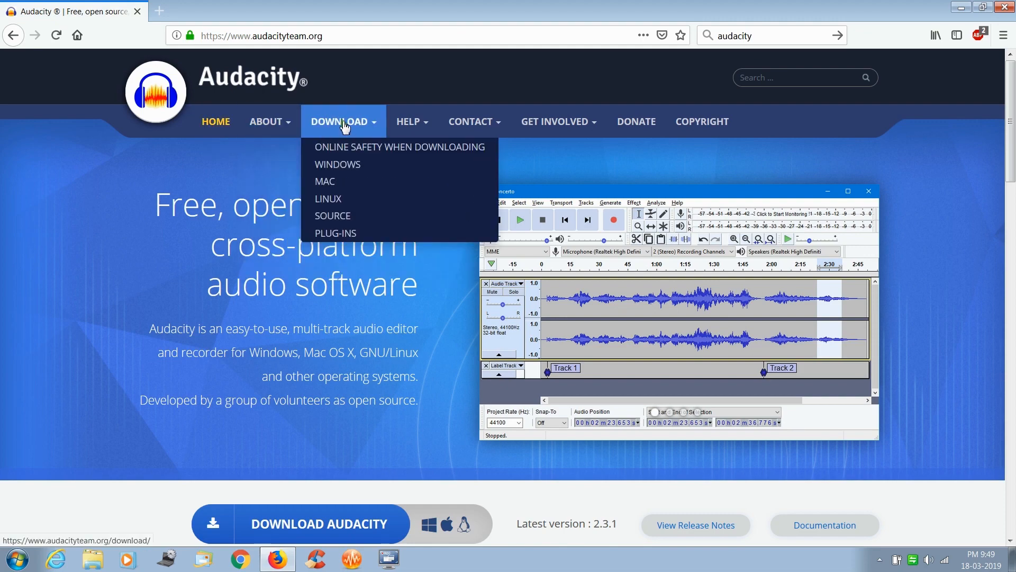
pyautogui.click(342, 120)
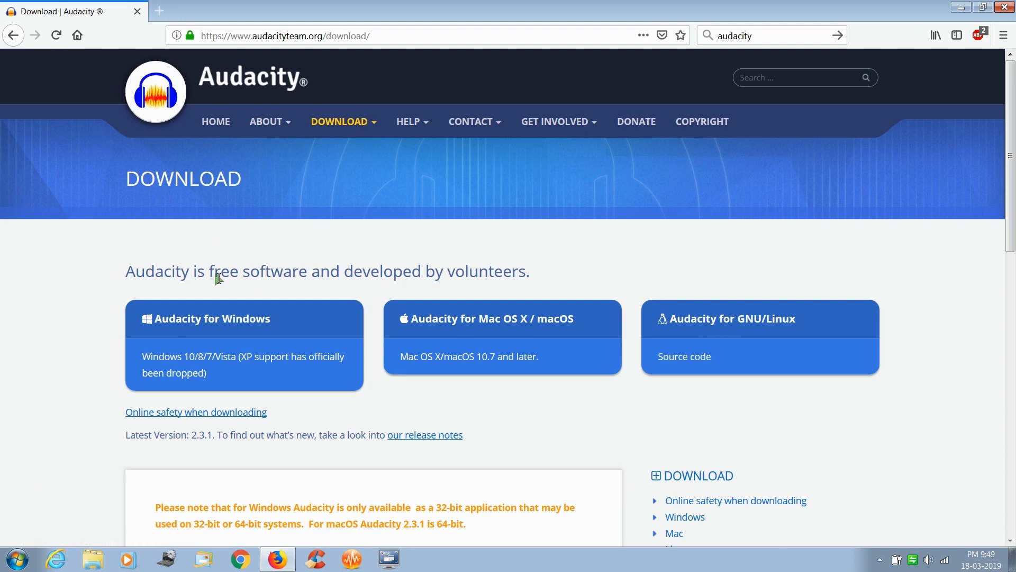
pyautogui.moveTo(238, 290)
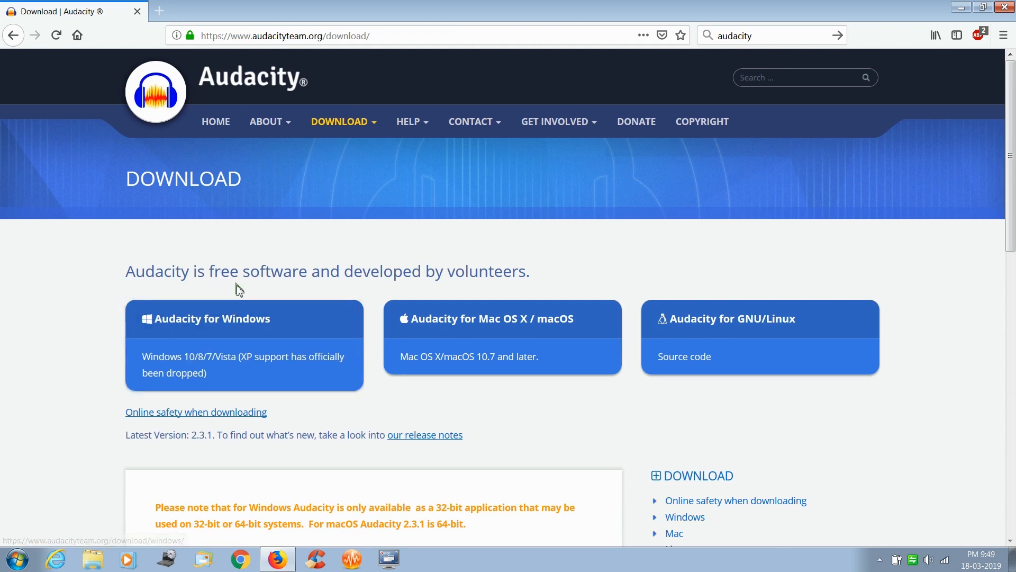
pyautogui.moveTo(547, 327)
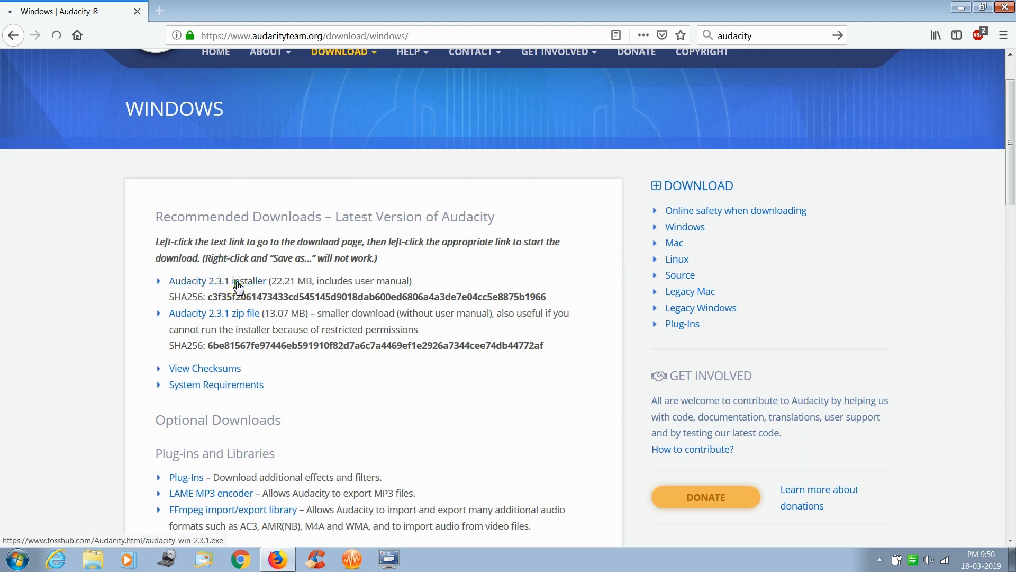
# Step: Follow the Audacity 2.3.1 installer link to FossHub and start the Windows Installer download
pyautogui.click(217, 280)
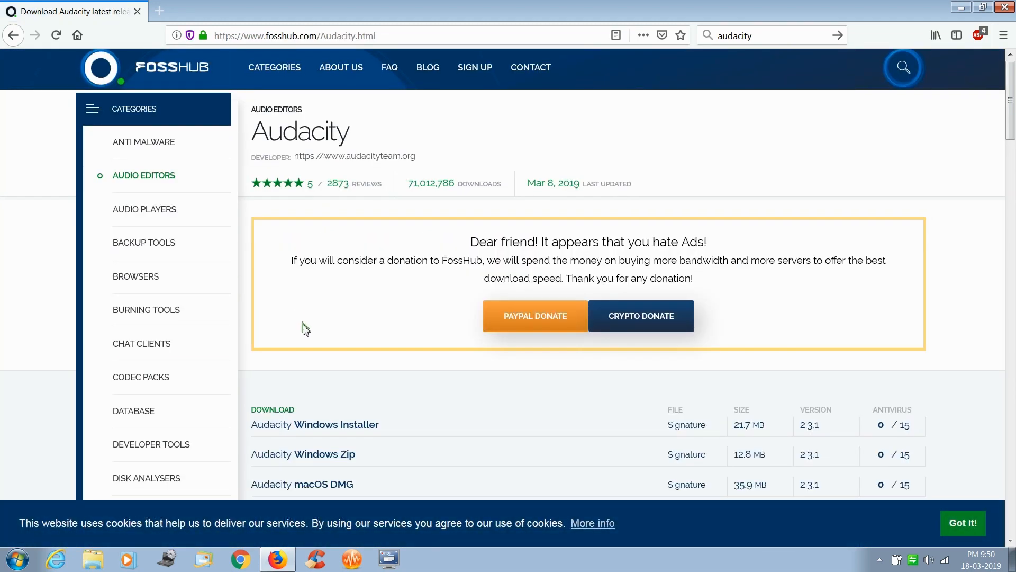
pyautogui.scroll(-3)
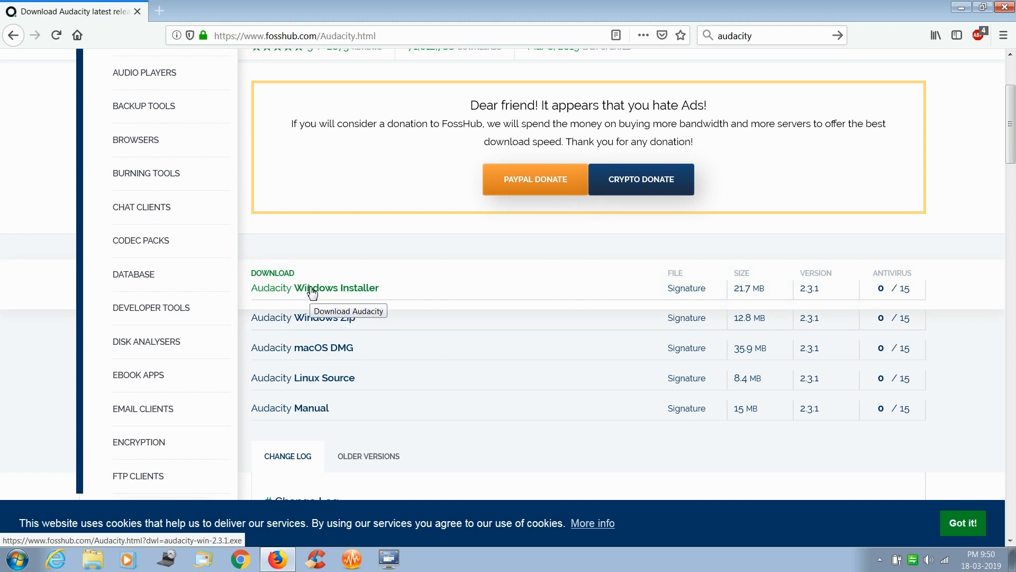
pyautogui.click(315, 287)
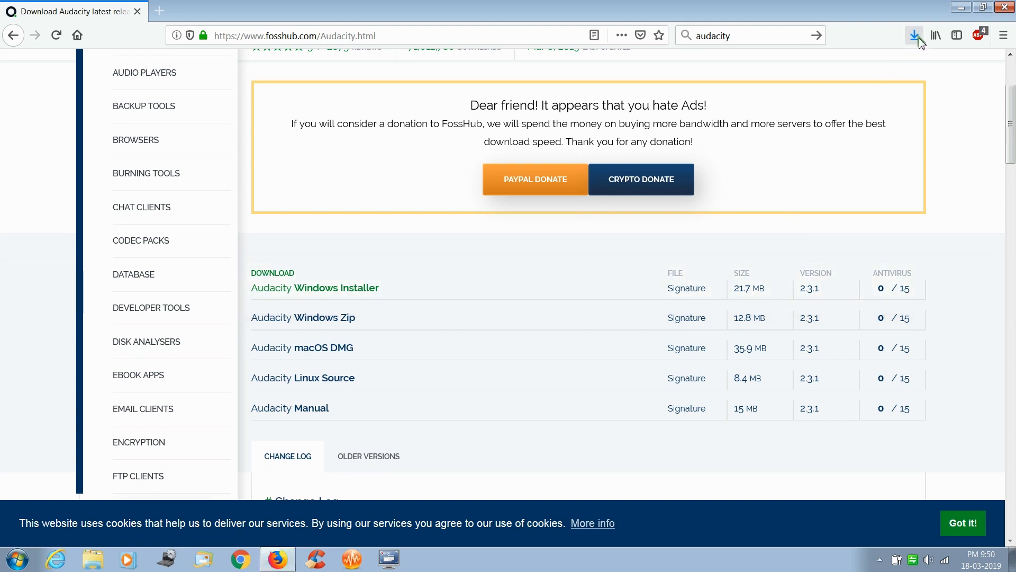
# Step: Run audacity-win-2.3.1.exe from the Firefox downloads list
pyautogui.click(913, 36)
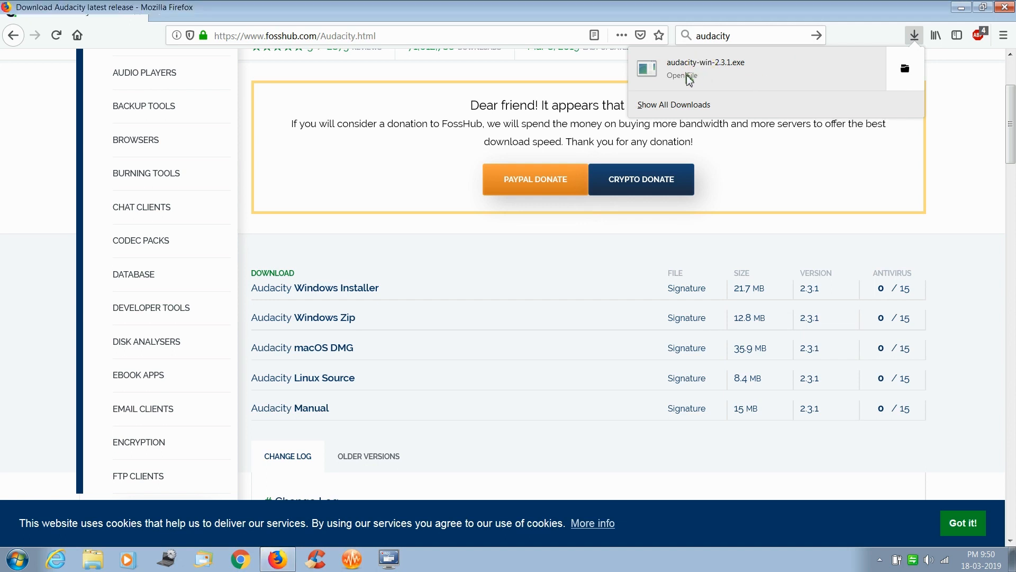
pyautogui.click(681, 75)
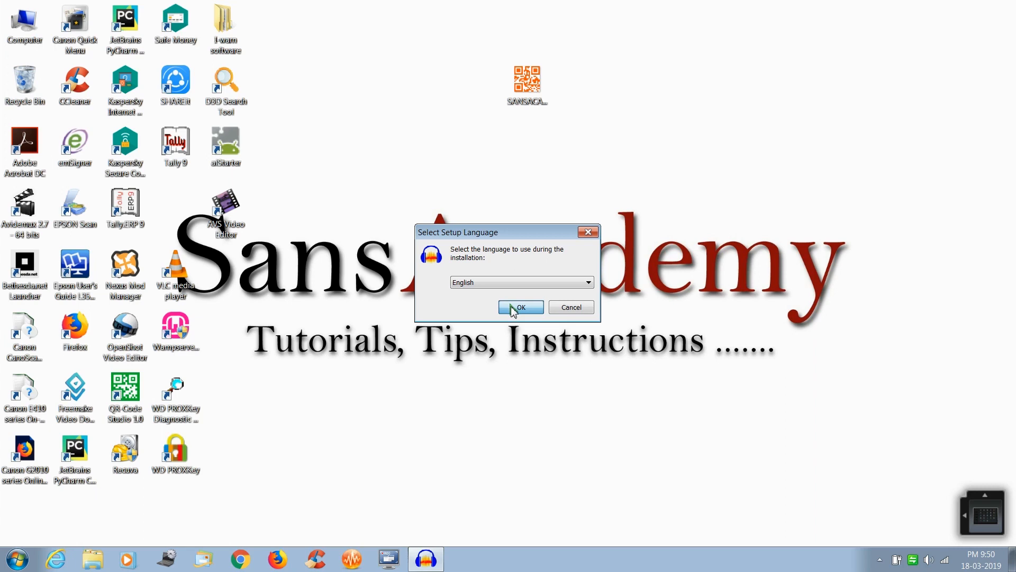
# Step: Accept English, the license info, default install folder and desktop shortcut to reach Ready to Install
pyautogui.click(517, 307)
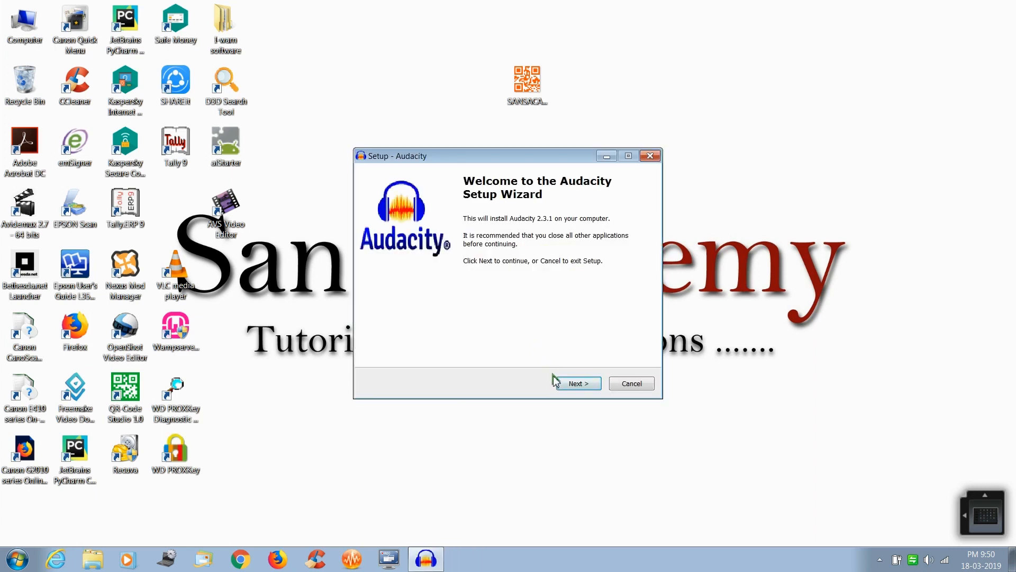
pyautogui.click(576, 383)
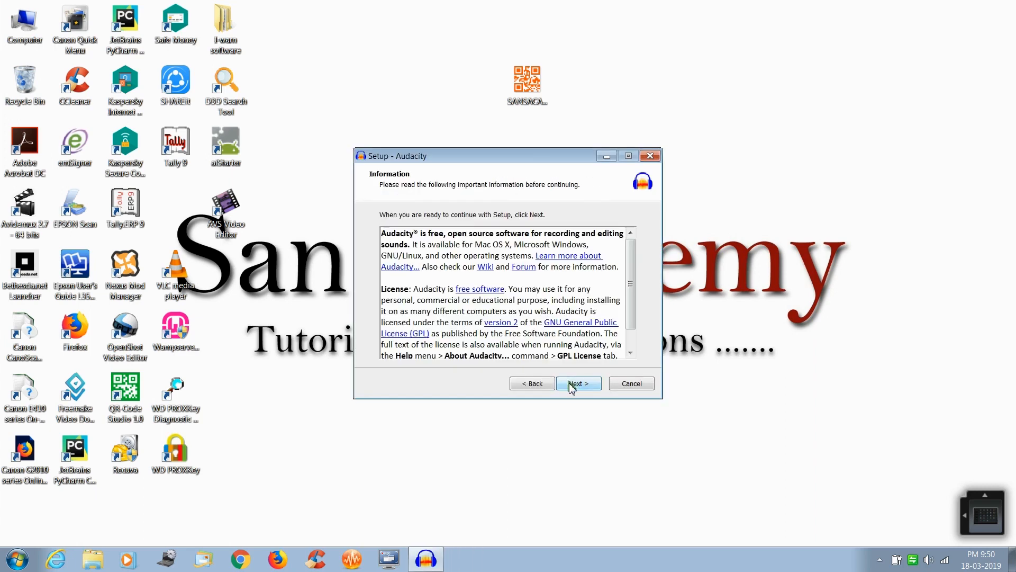
pyautogui.click(578, 383)
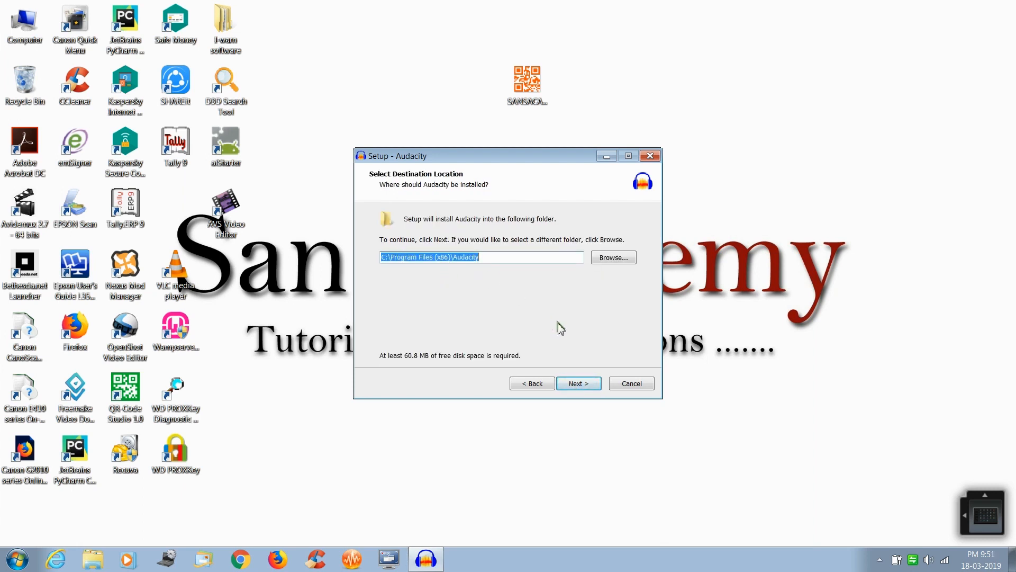
pyautogui.moveTo(578, 367)
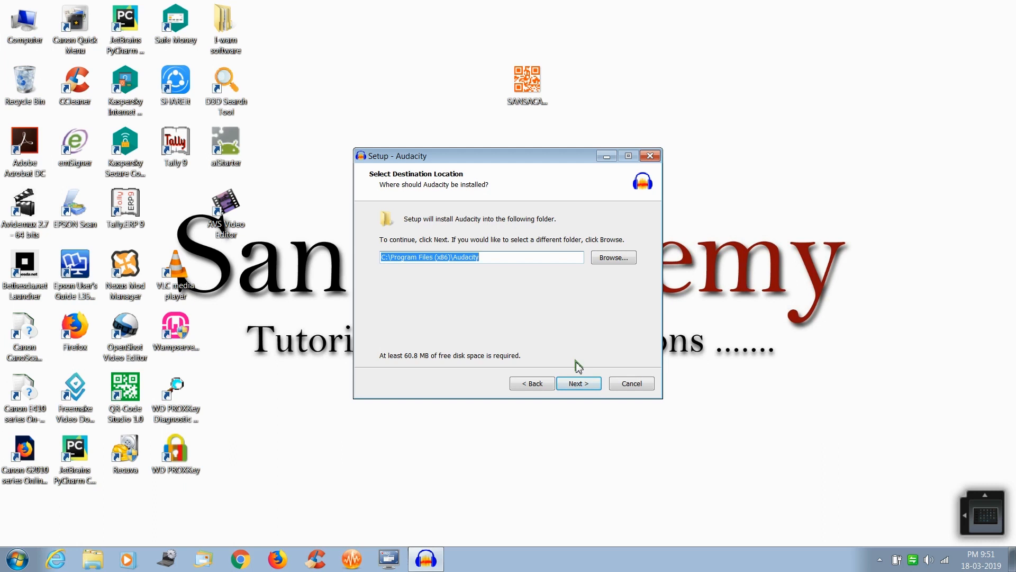
pyautogui.click(577, 384)
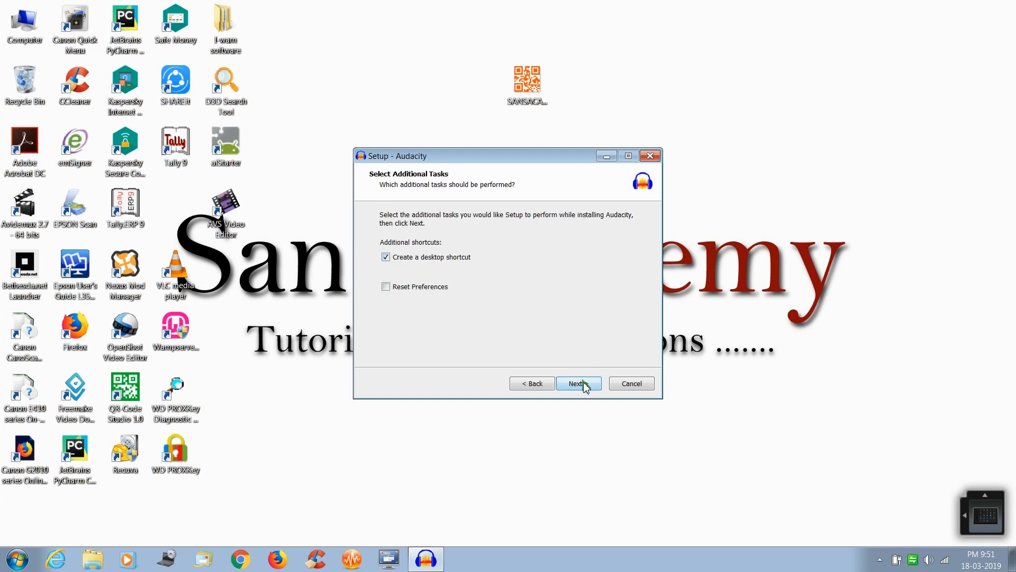
pyautogui.click(577, 383)
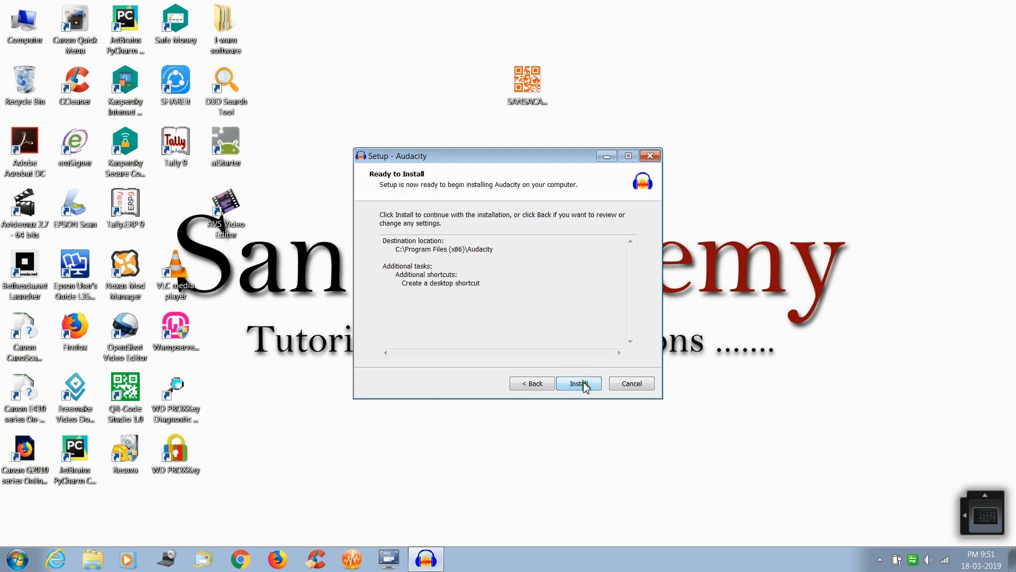
# Step: Install Audacity and finish the wizard with Launch Audacity checked
pyautogui.click(578, 384)
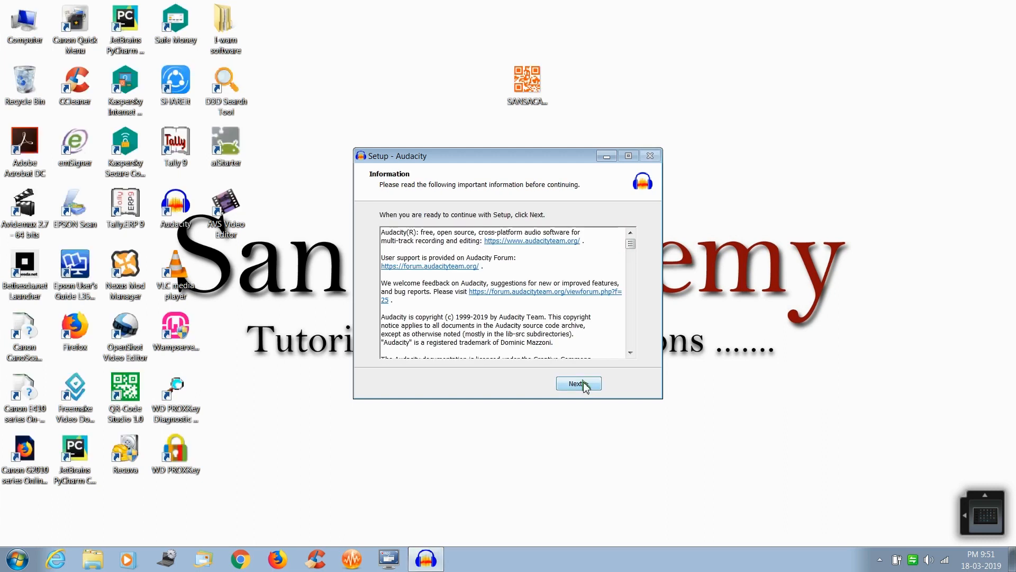
pyautogui.click(577, 383)
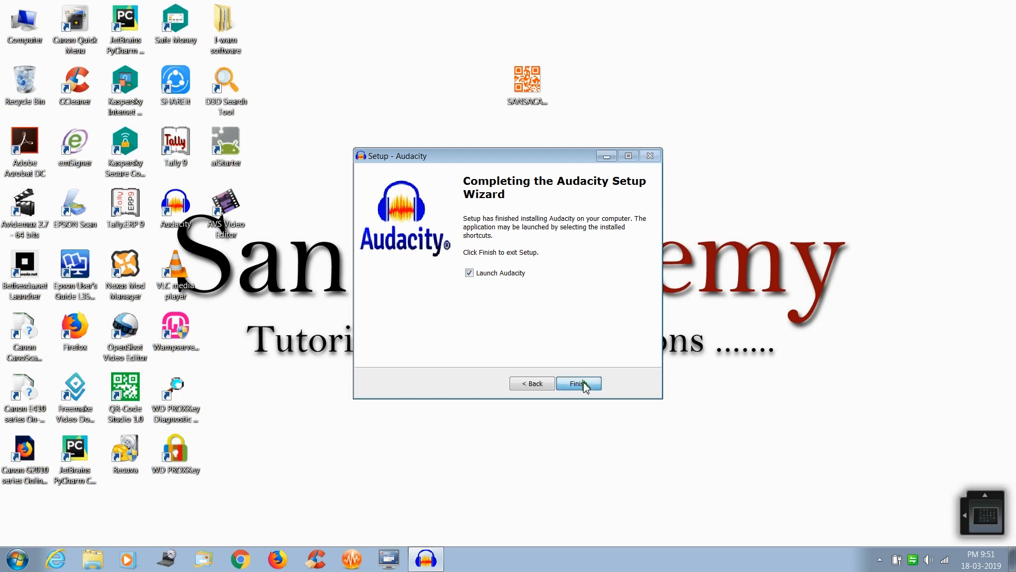
pyautogui.click(578, 383)
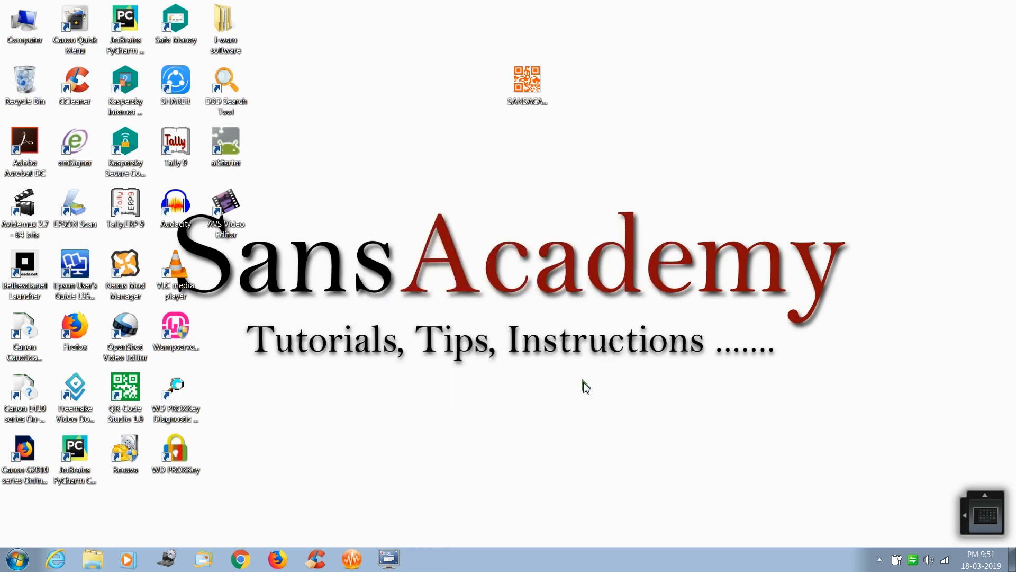
# Step: Dismiss the Welcome to Audacity notice, leaving an empty project window
pyautogui.doubleClick(175, 208)
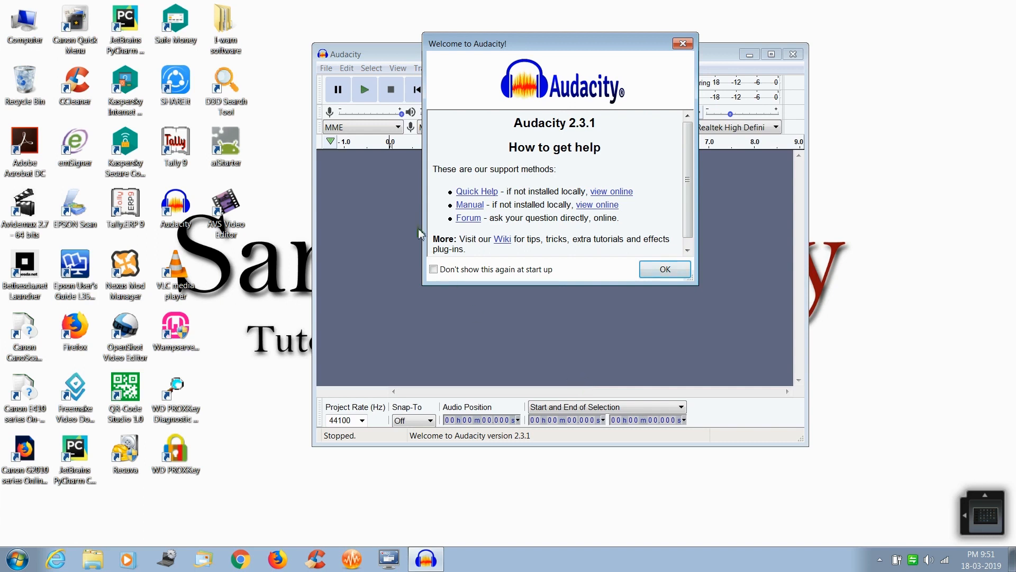
pyautogui.moveTo(421, 203)
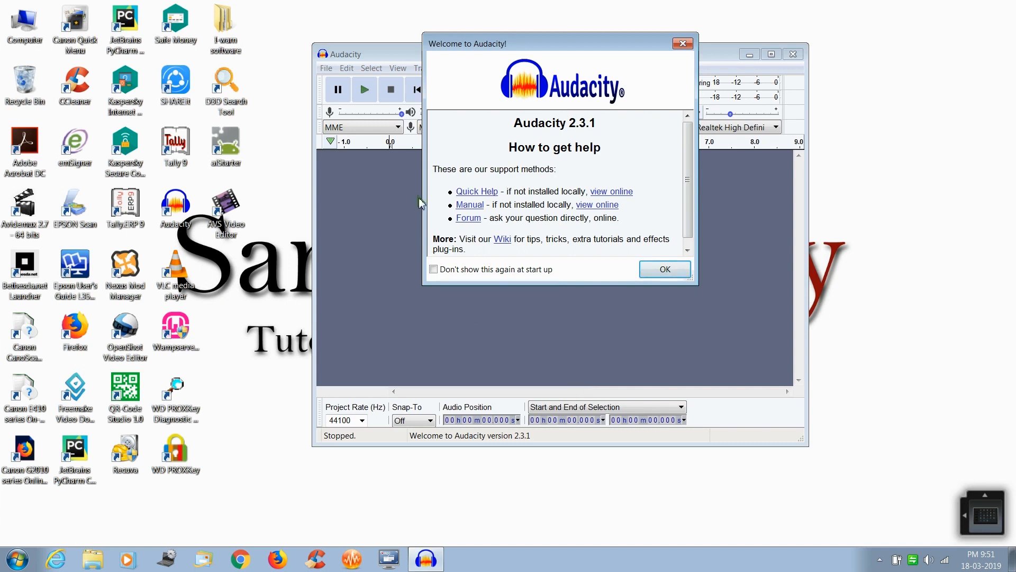
pyautogui.click(664, 269)
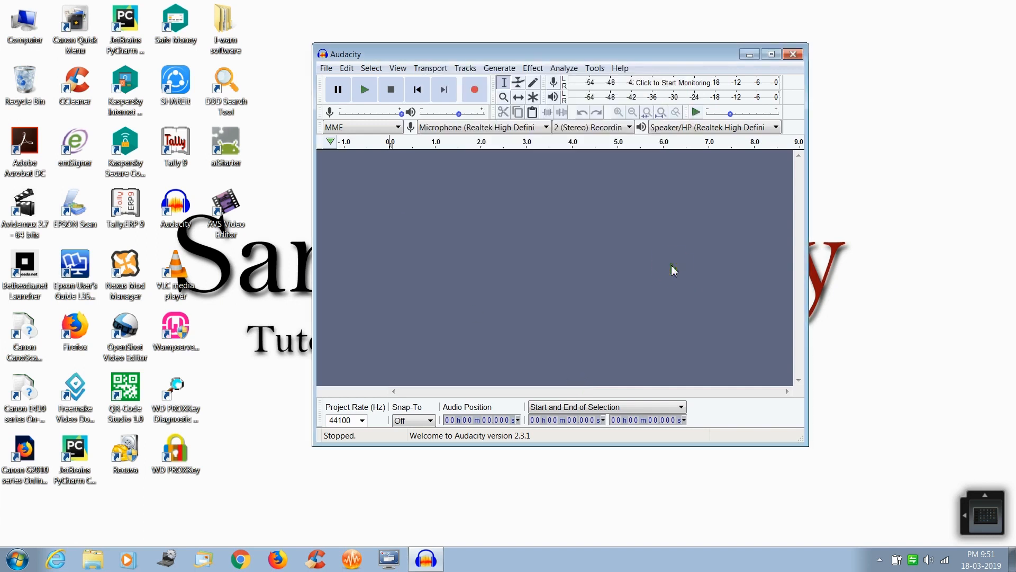
pyautogui.moveTo(420, 233)
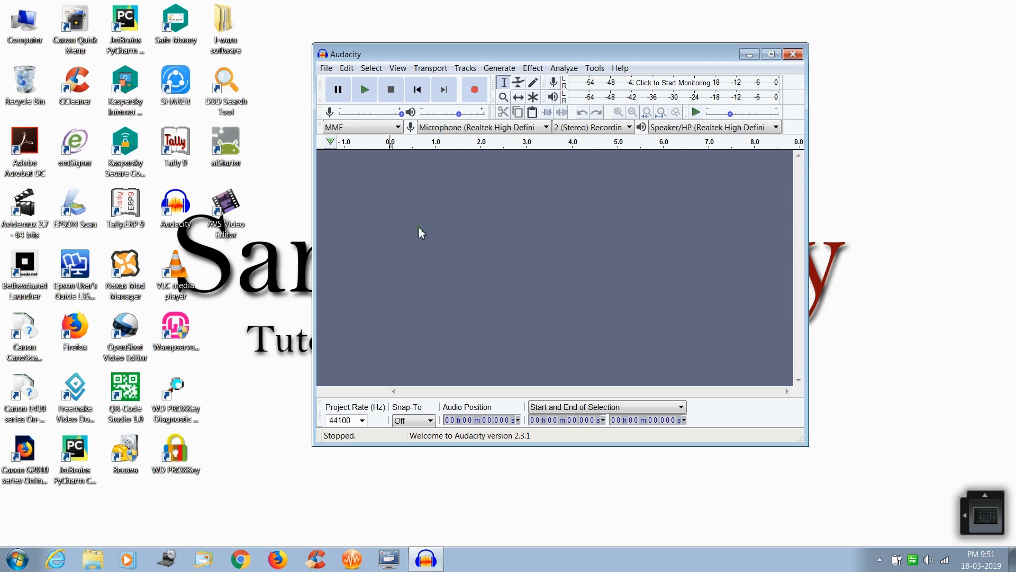